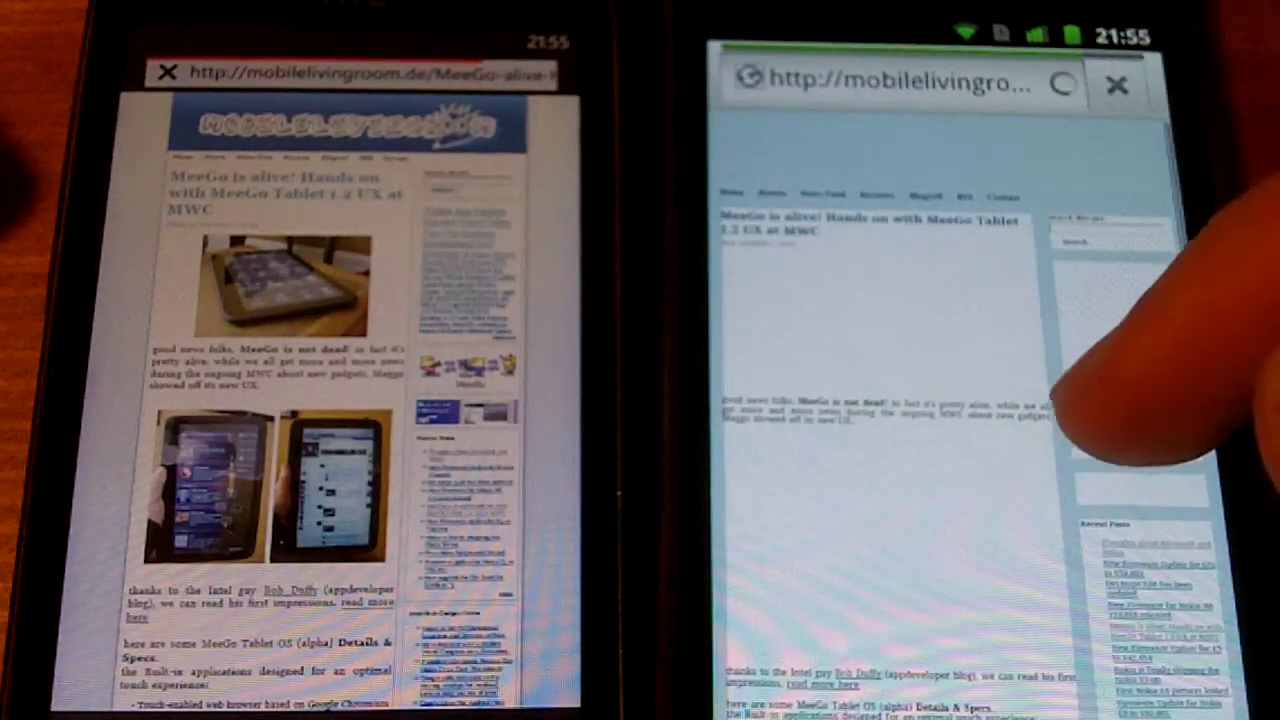
{"action": "scroll", "scroll_direction": "down", "scroll_amount": 3}
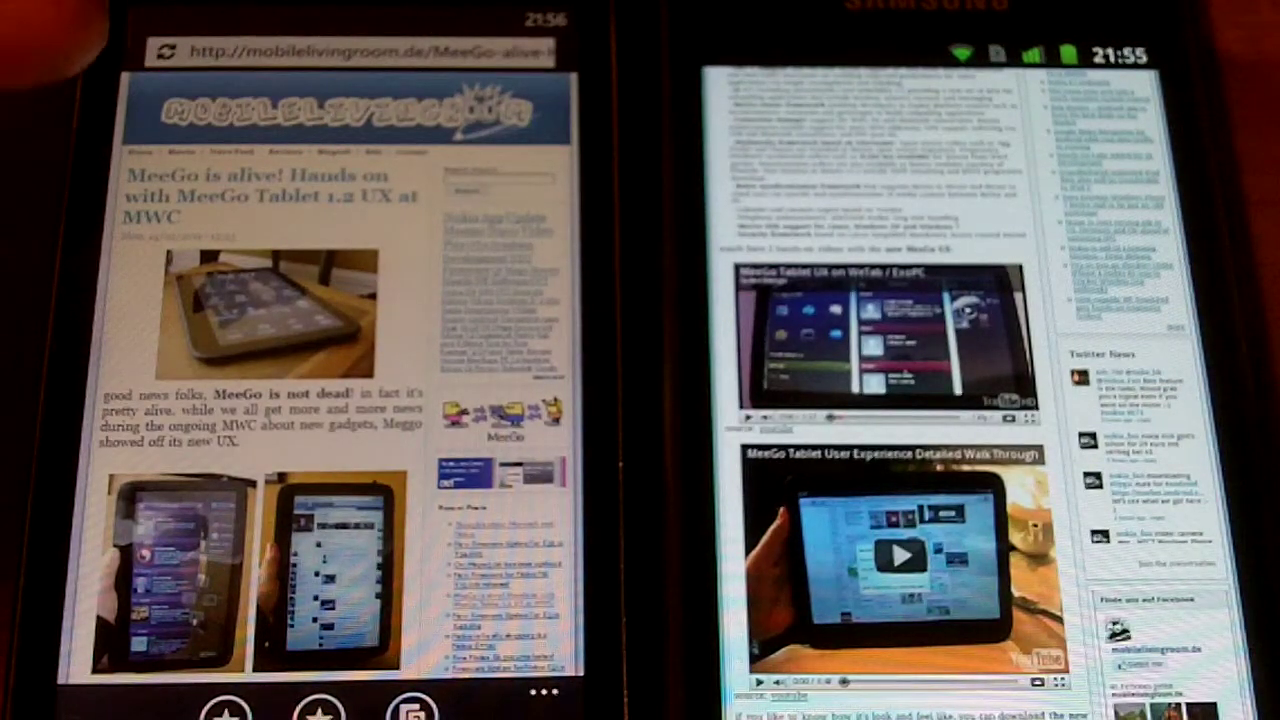